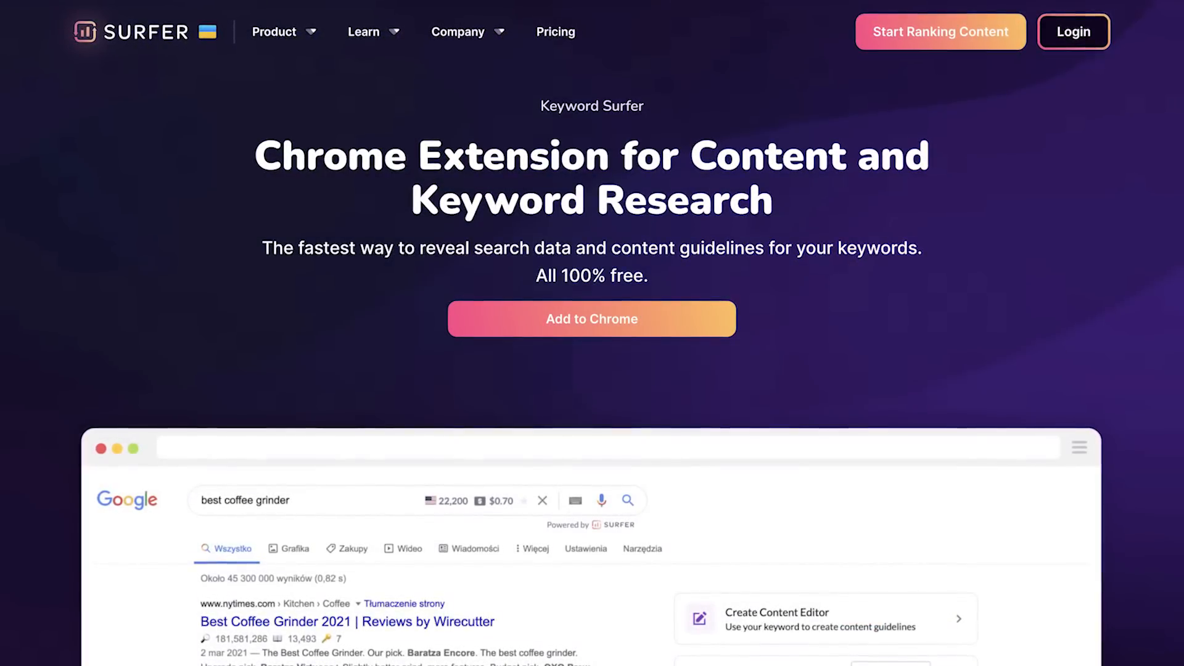
Show the saved clipboard of seven seo keywords and choose Export as CSV
{"action": "scroll", "scroll_direction": "down", "scroll_amount": 3}
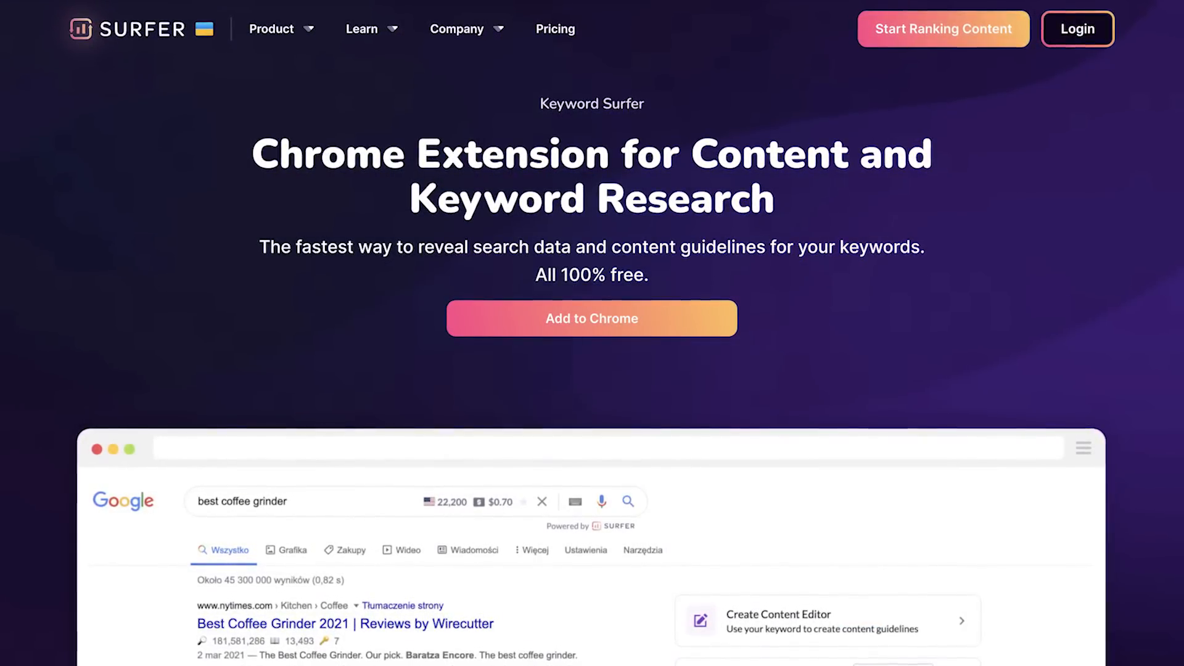
{"action": "scroll", "scroll_direction": "down", "scroll_amount": 3}
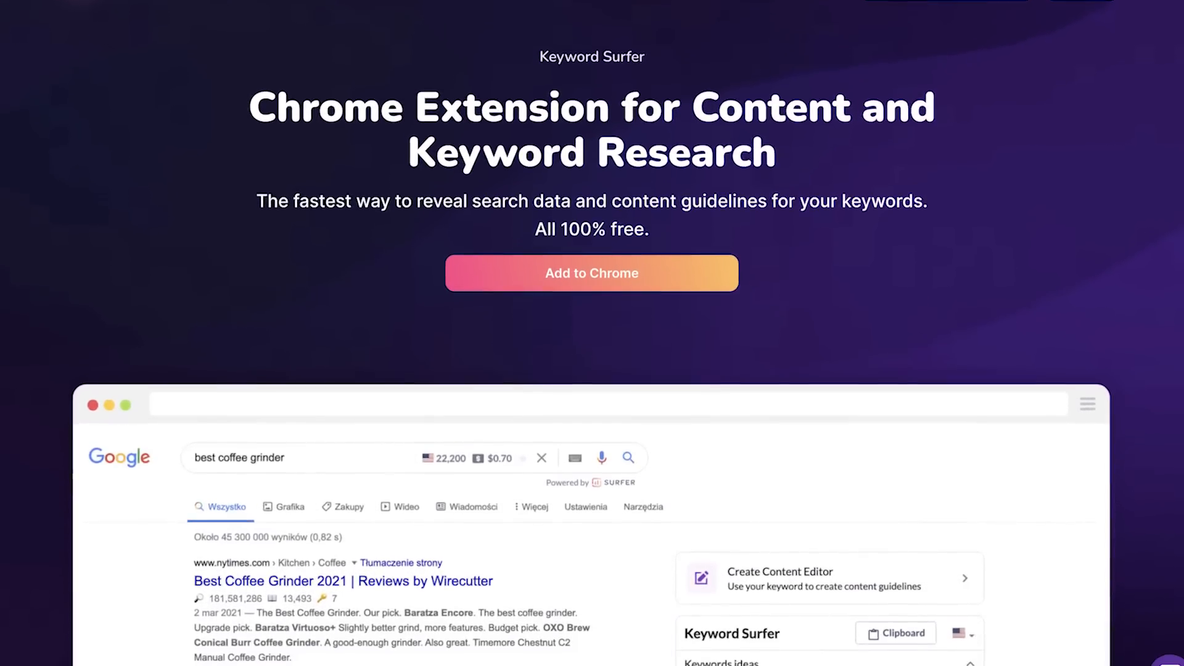
{"action": "scroll", "scroll_direction": "down", "scroll_amount": 3}
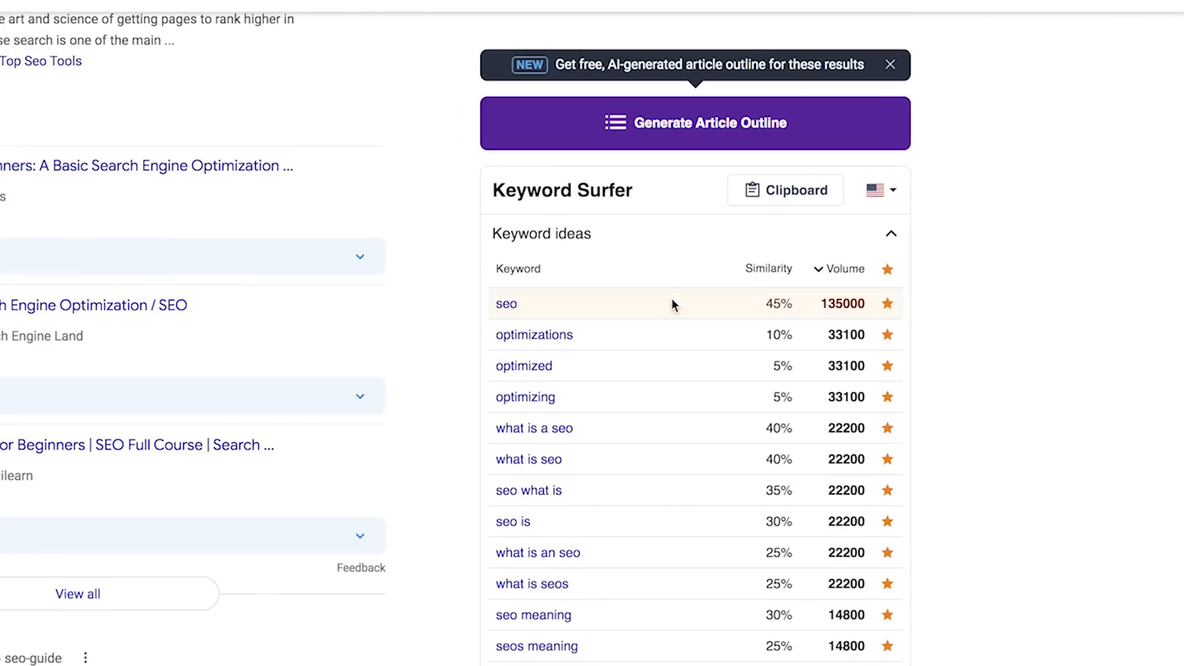
{"action": "mouse_move", "coordinate": [671, 445]}
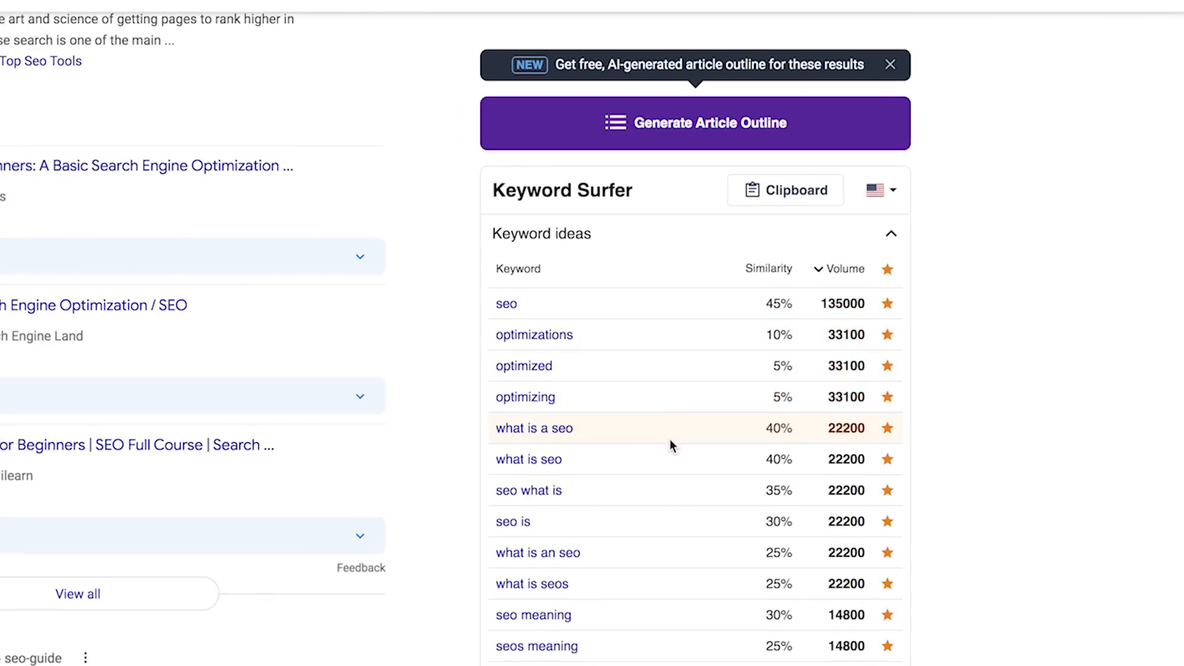
{"action": "left_click", "coordinate": [785, 190]}
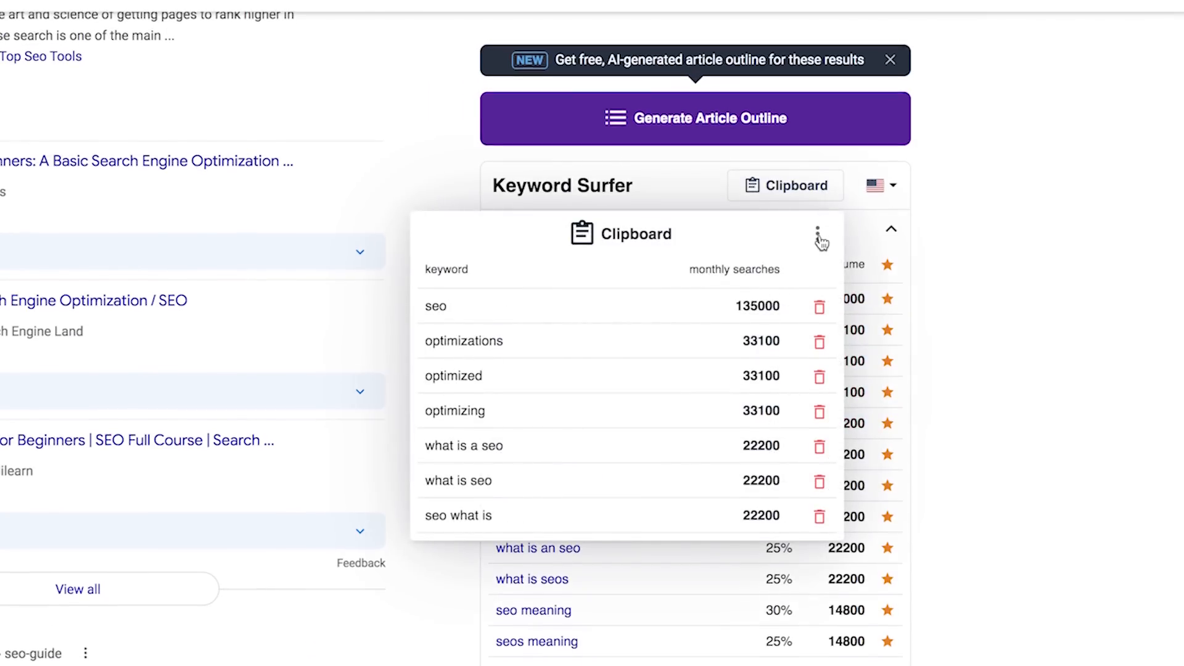
{"action": "left_click", "coordinate": [817, 231]}
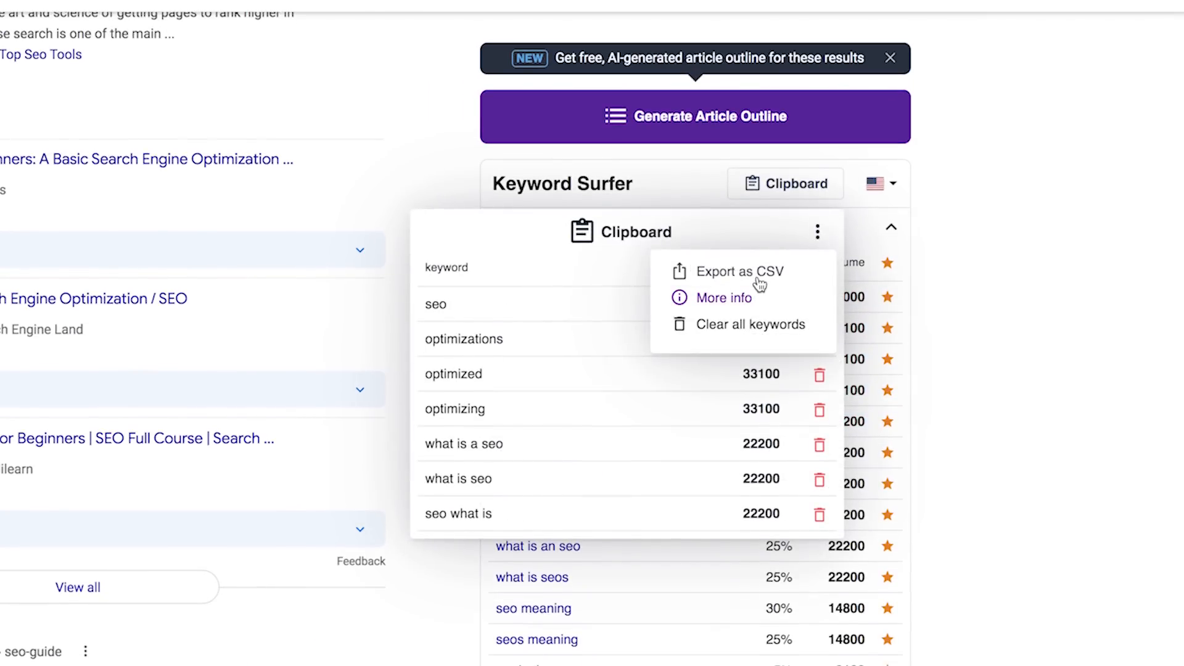
{"action": "left_click", "coordinate": [889, 185]}
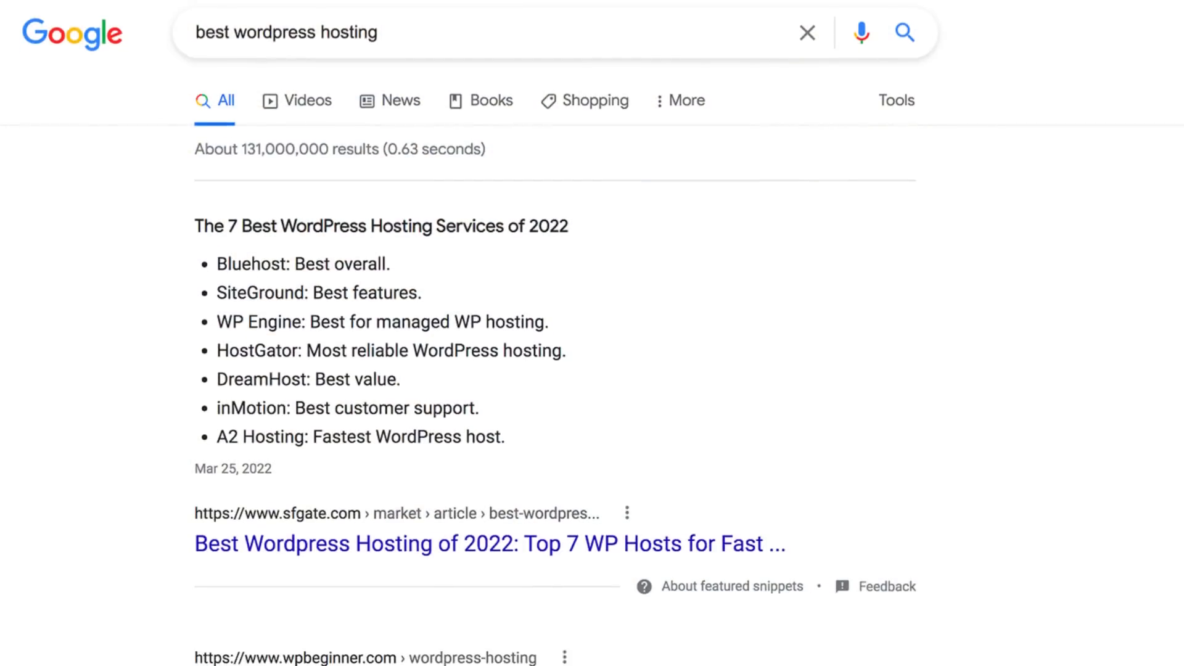
Scroll the 'best wordpress hosting' results down to related searches about hosting types
{"action": "scroll", "scroll_direction": "down", "scroll_amount": 3}
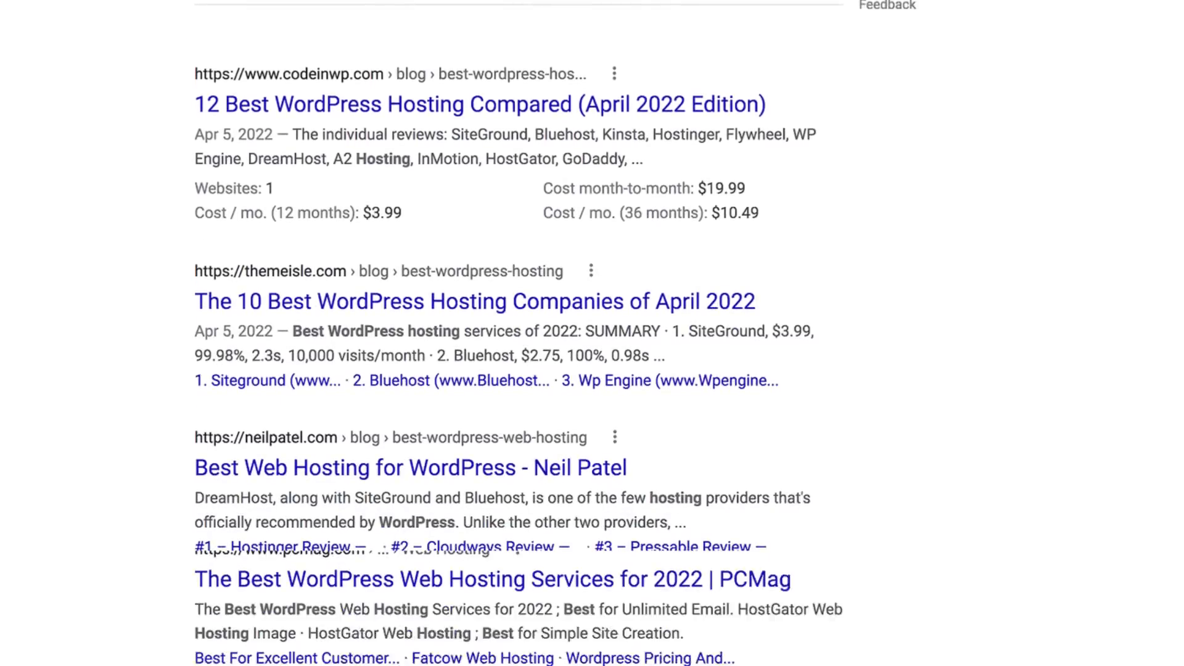
{"action": "scroll", "scroll_direction": "down", "scroll_amount": 3}
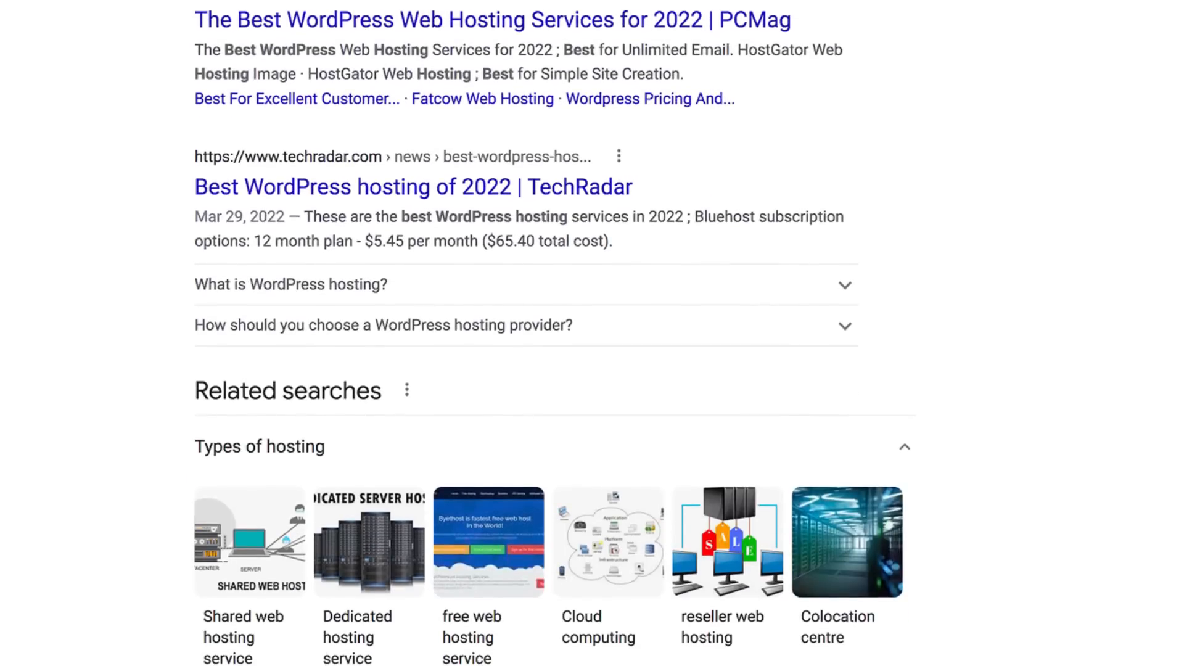